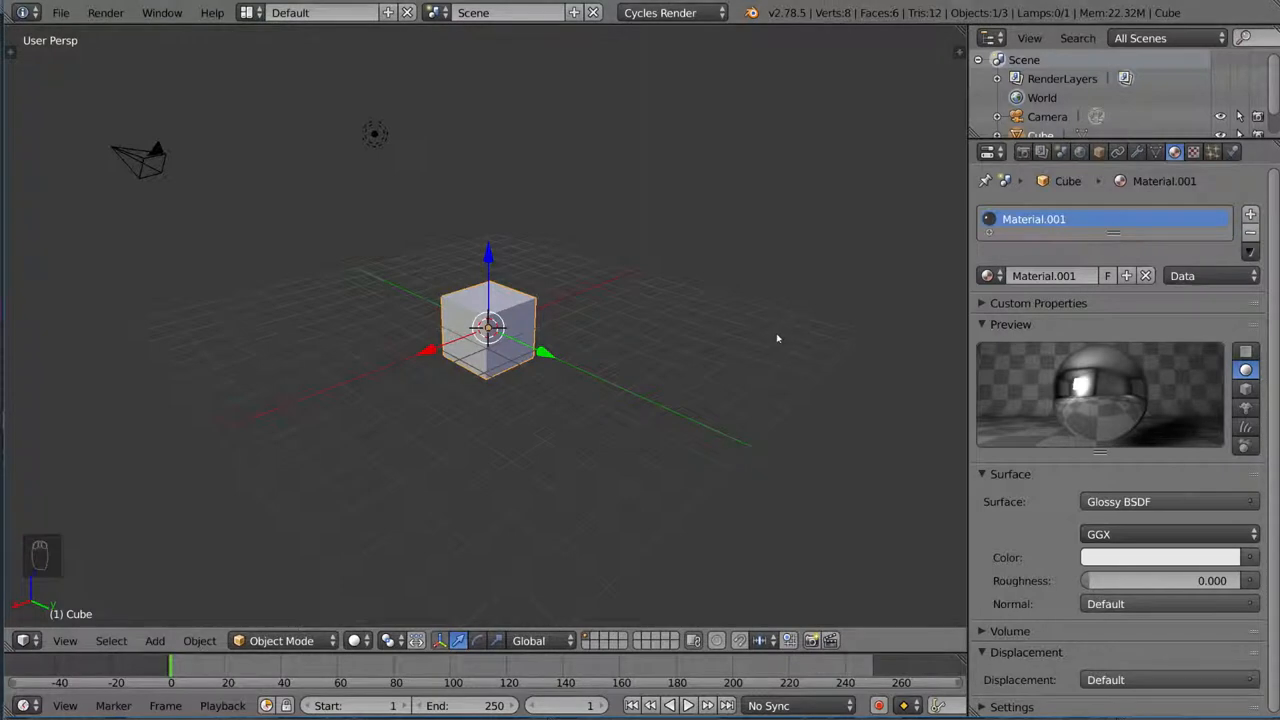
mouse_move(780, 348)
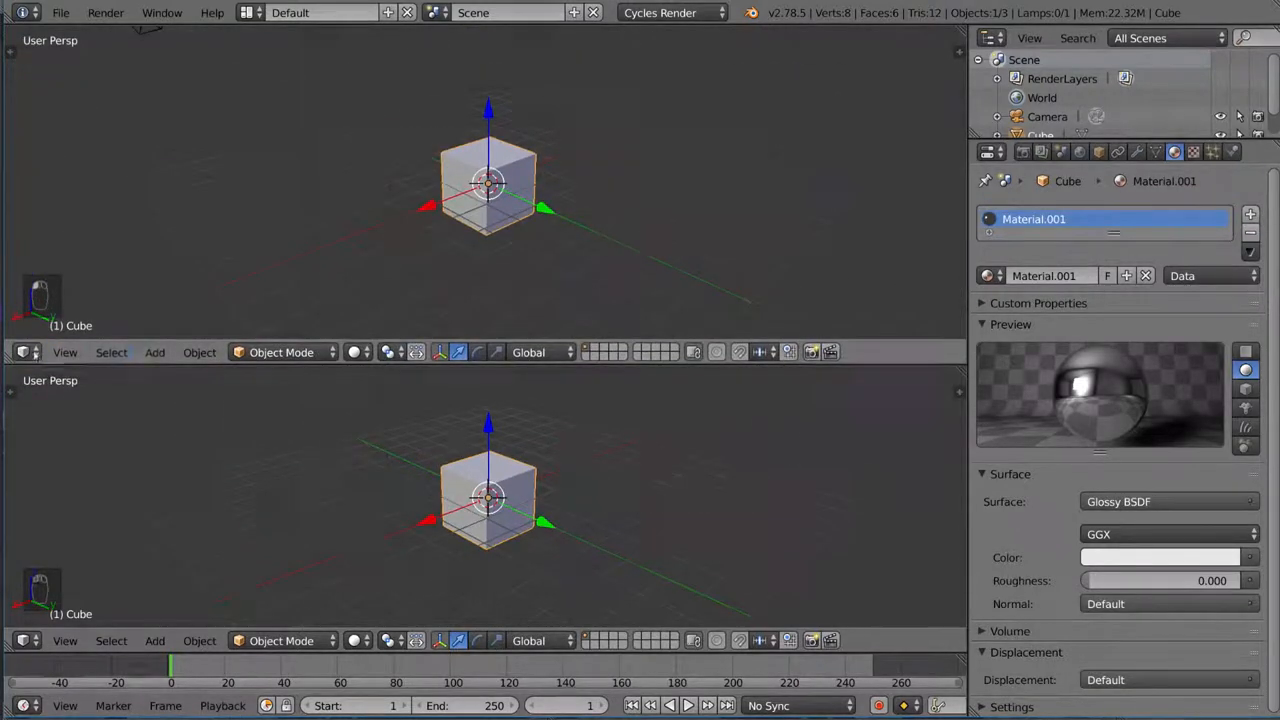
Switch the upper view to the Node Editor showing the Glossy BSDF material nodes
left_click(28, 352)
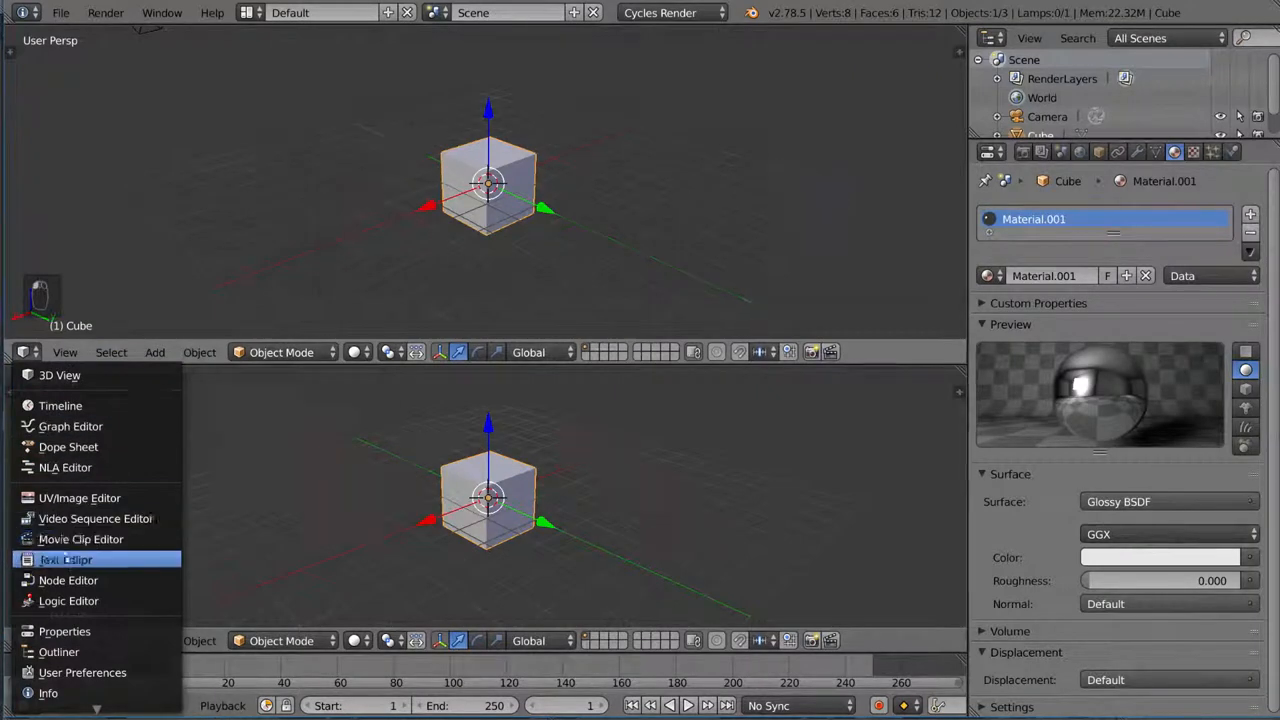
left_click(68, 580)
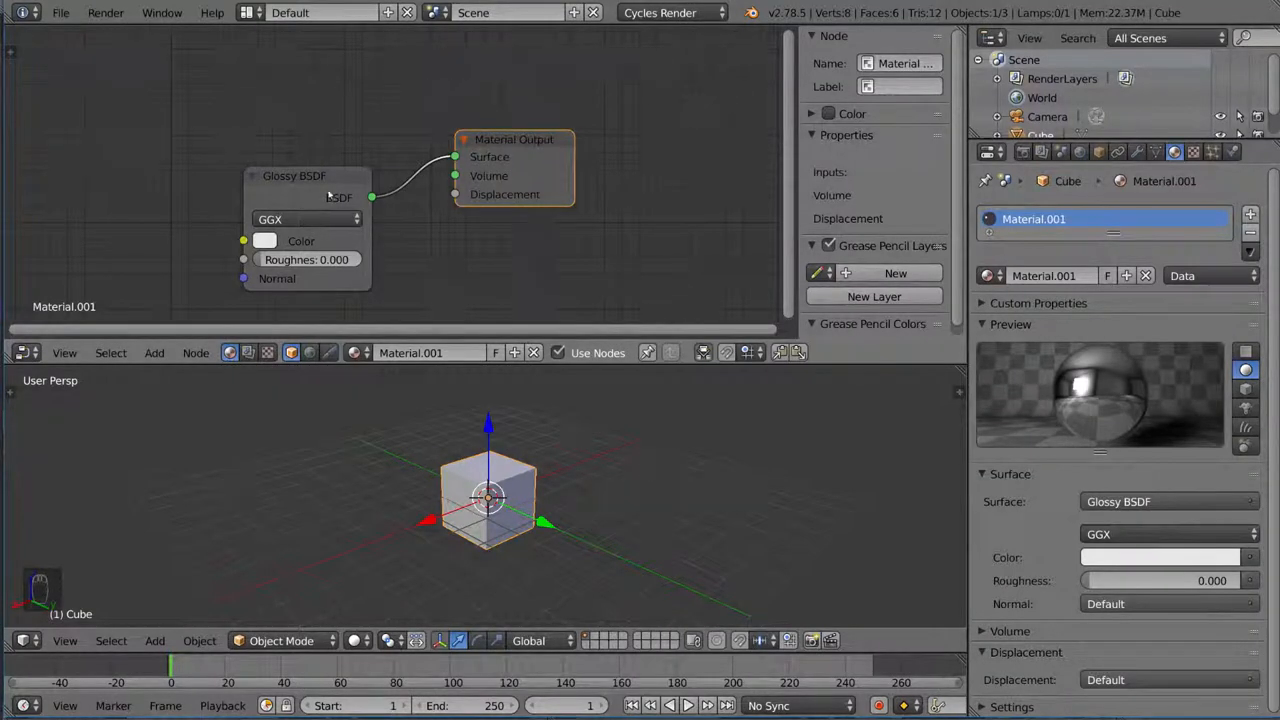
Zoom out the node editor to make room around the Glossy BSDF and Material Output
left_click_drag(294, 176, 264, 122)
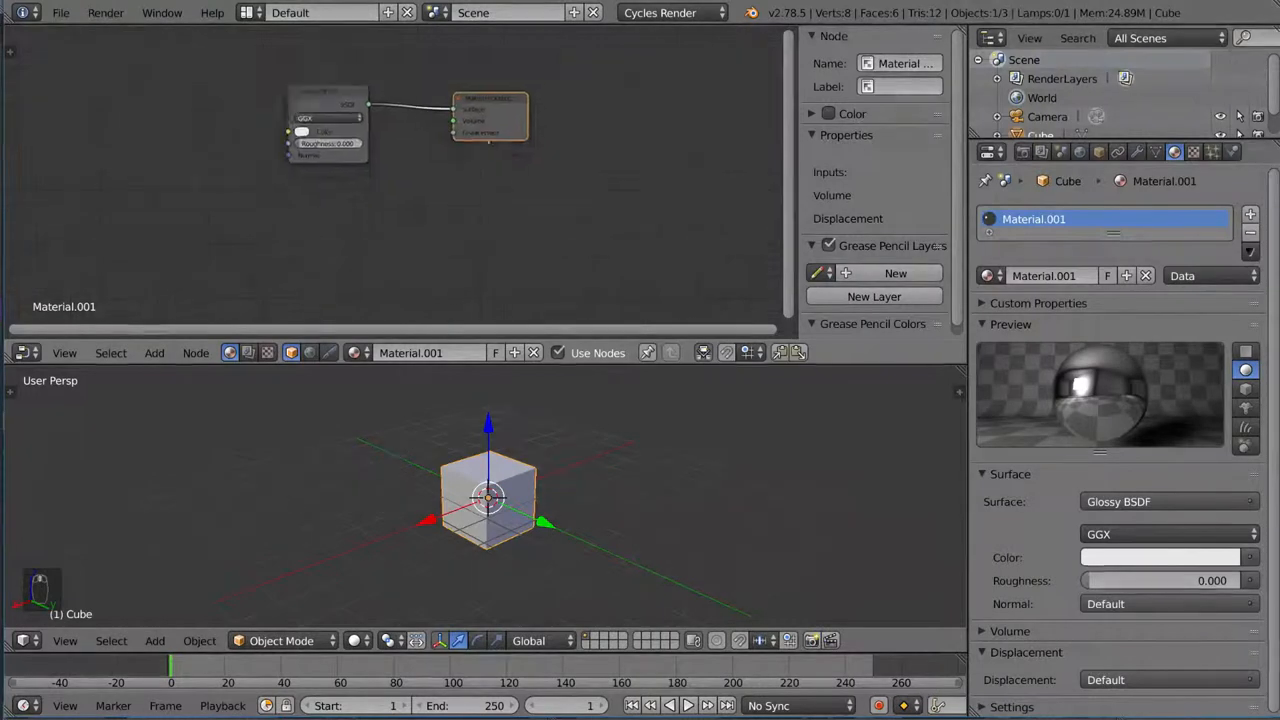
Add Diffuse BSDF and Ambient Occlusion shader nodes and position them below the Glossy BSDF
key("shift+a")
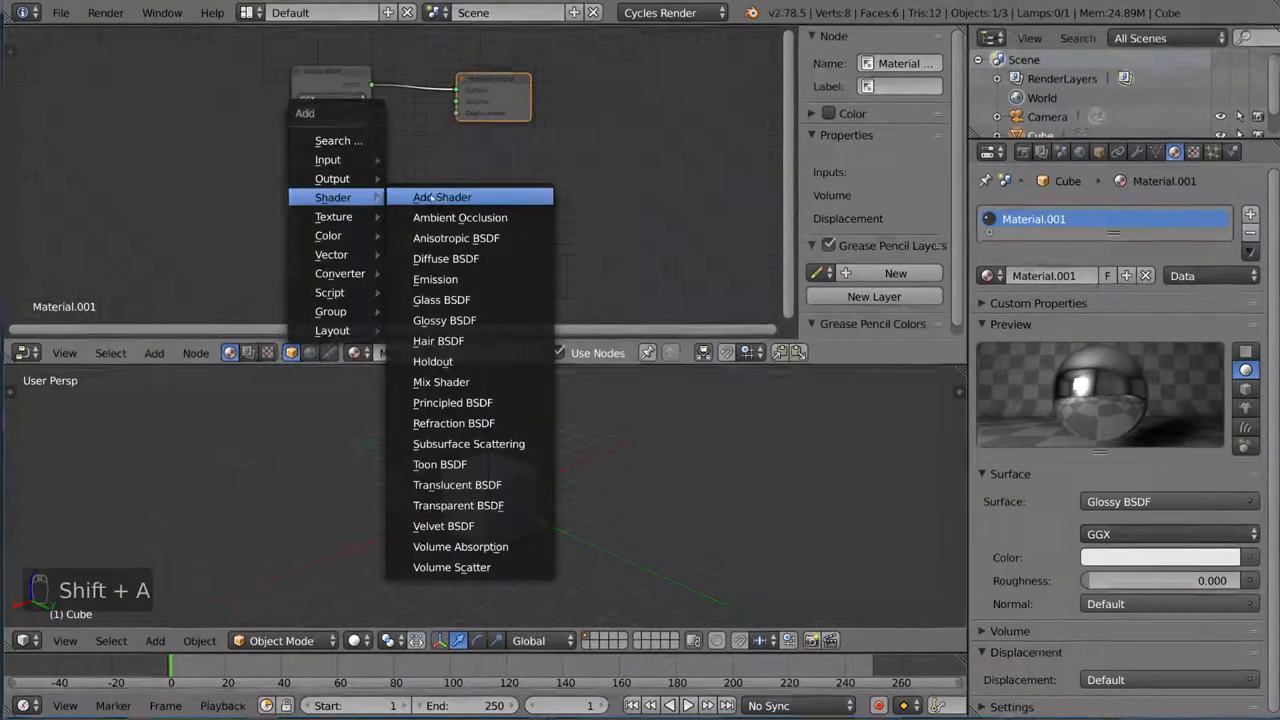
mouse_move(442, 300)
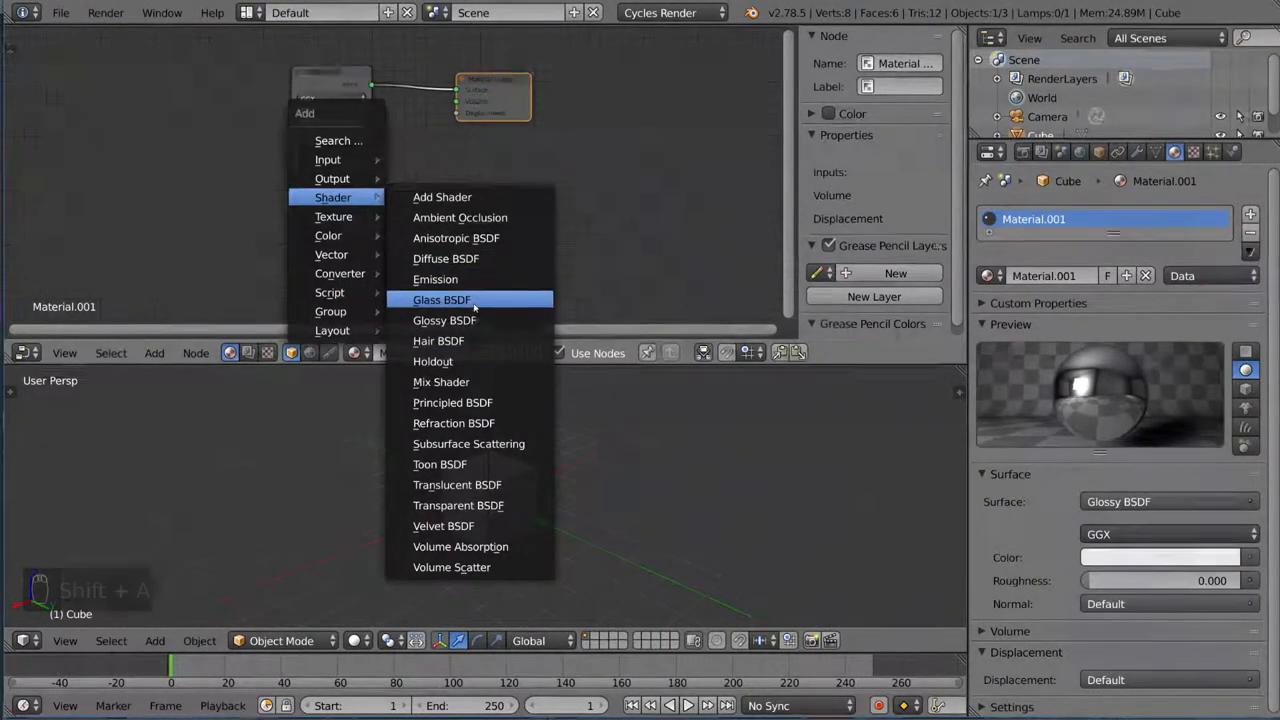
left_click(444, 258)
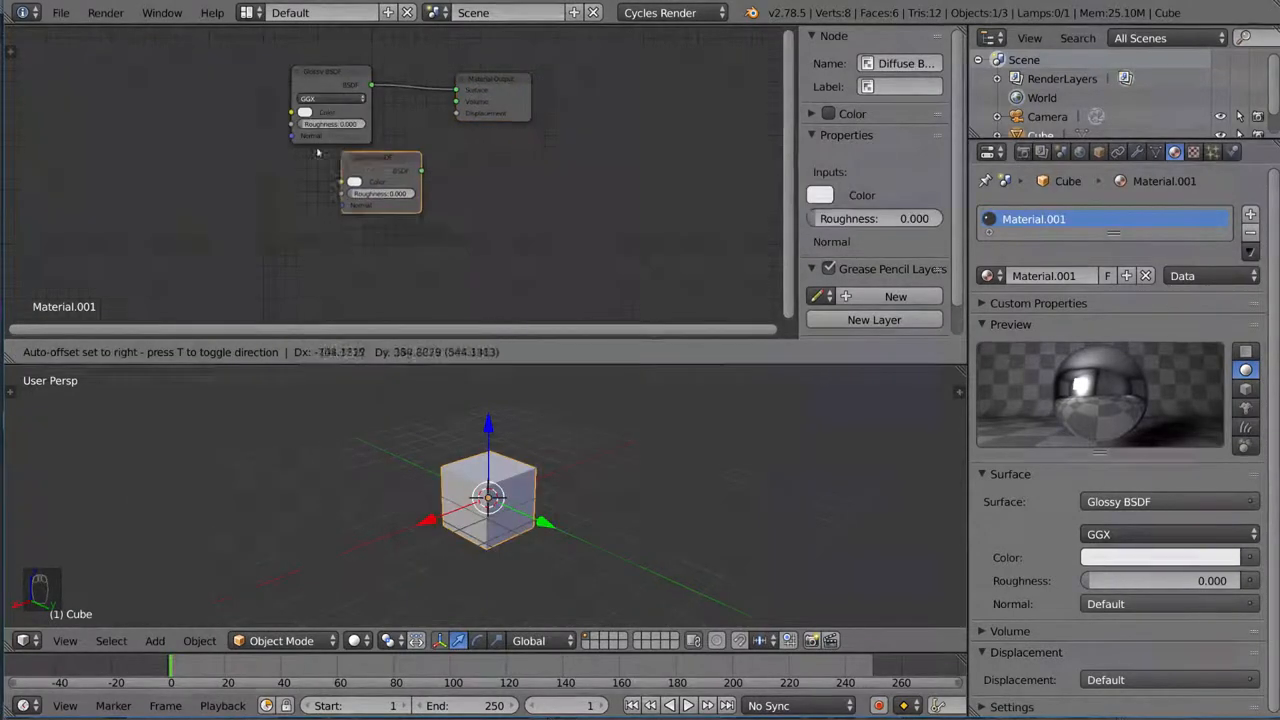
key("shift+a")
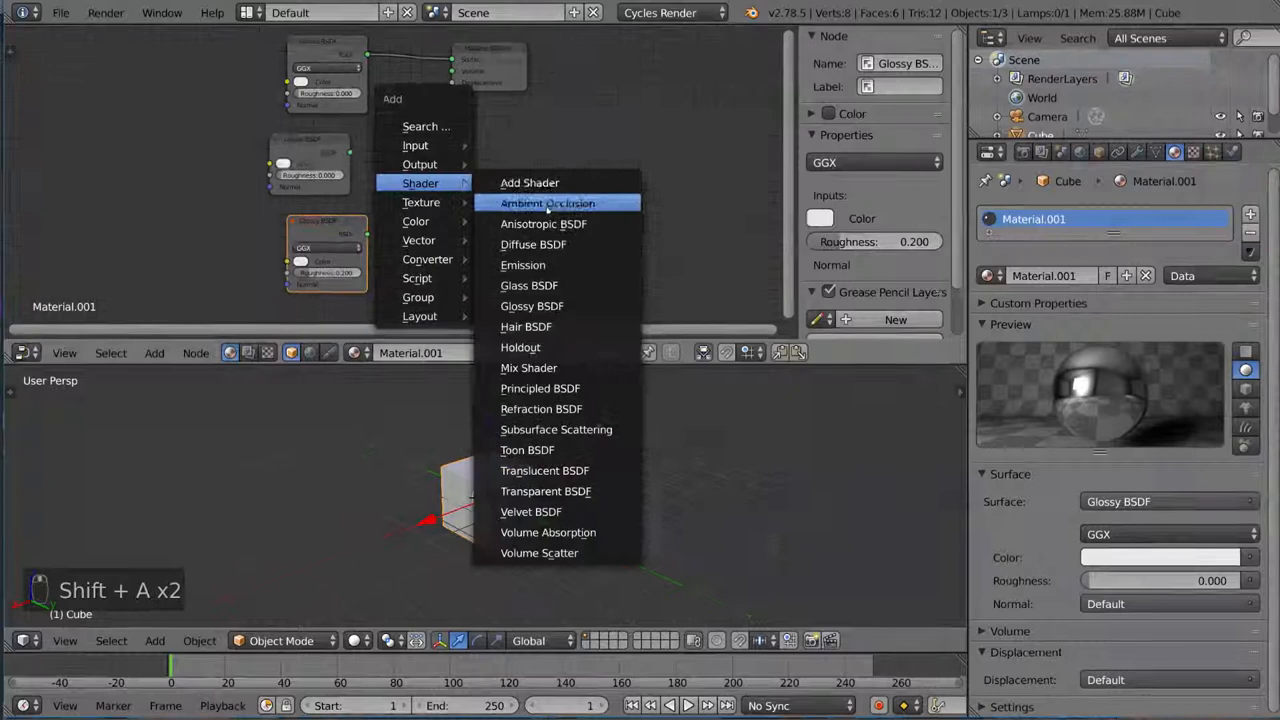
left_click(548, 204)
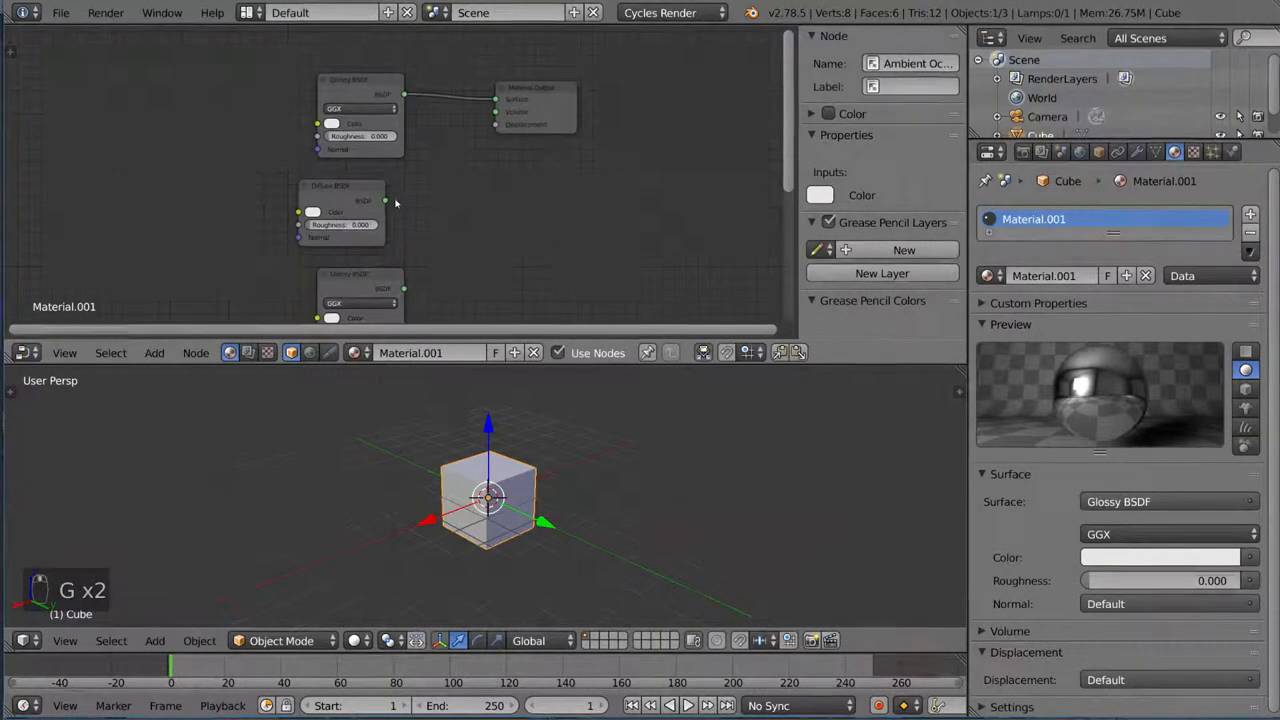
left_click_drag(384, 200, 496, 100)
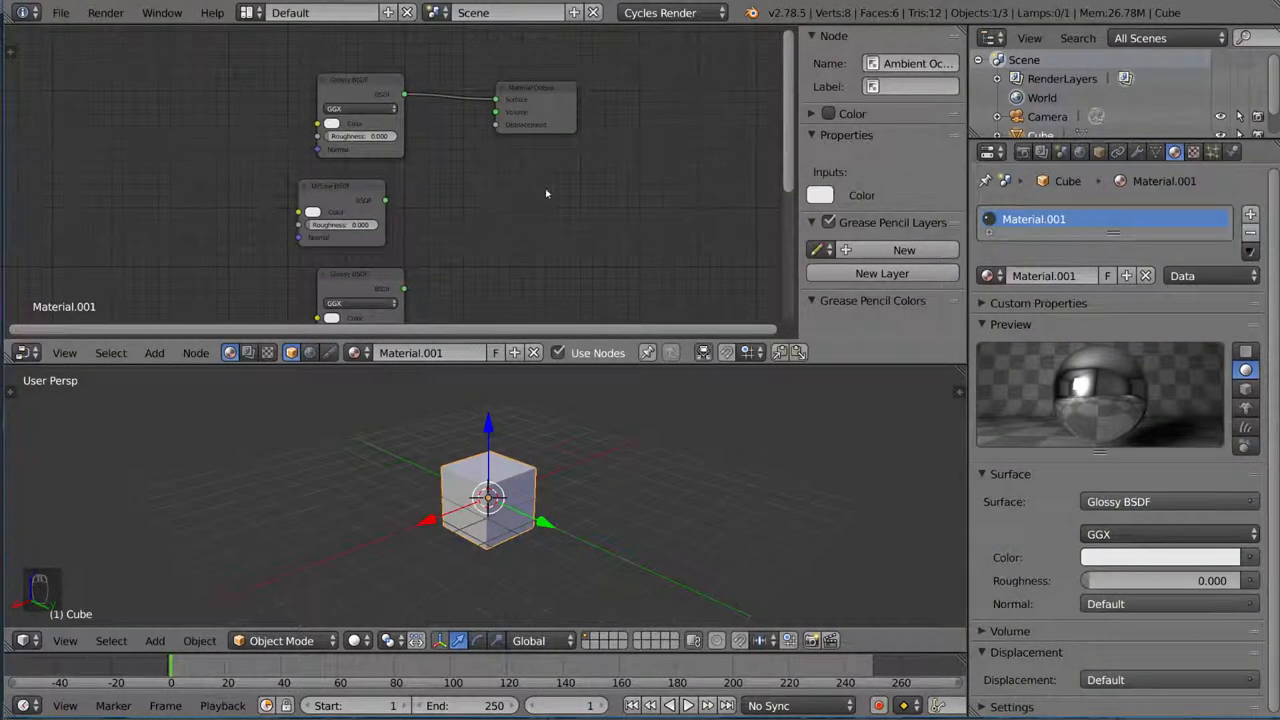
Add an Add Shader and a Mix Shader to blend Glossy, Diffuse and Emission into the output
key("shift+a")
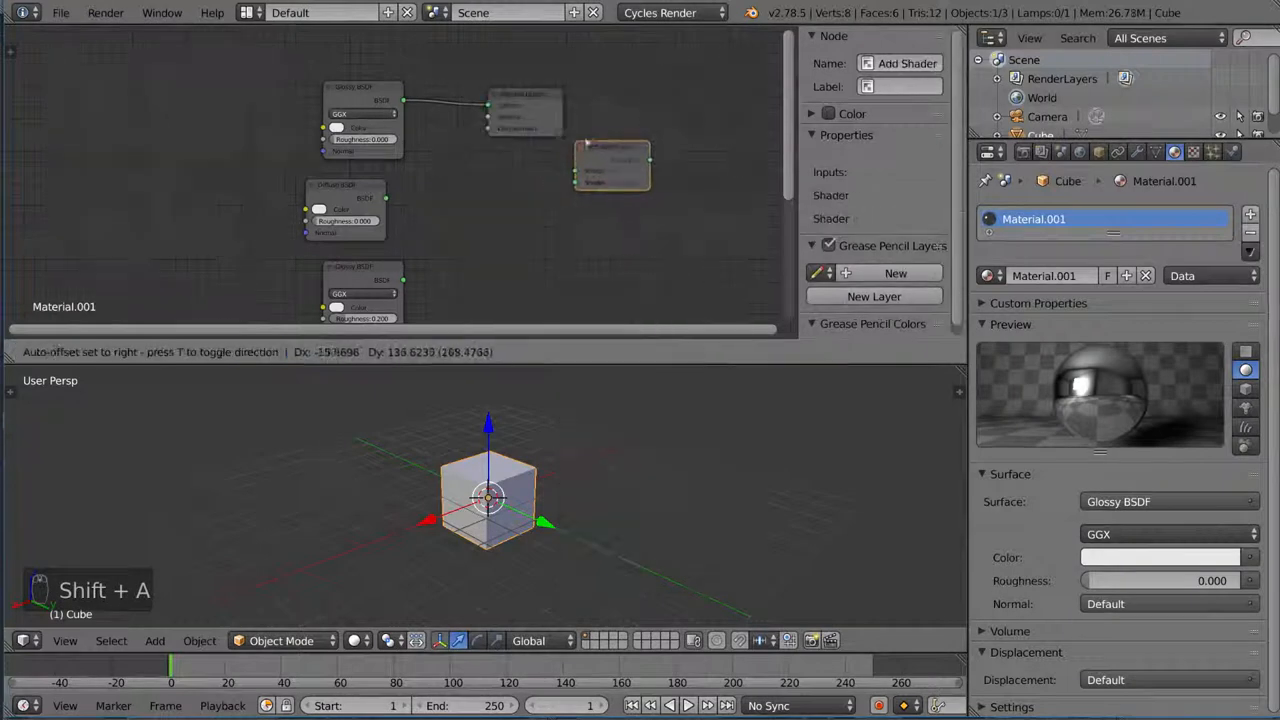
key("shift+a")
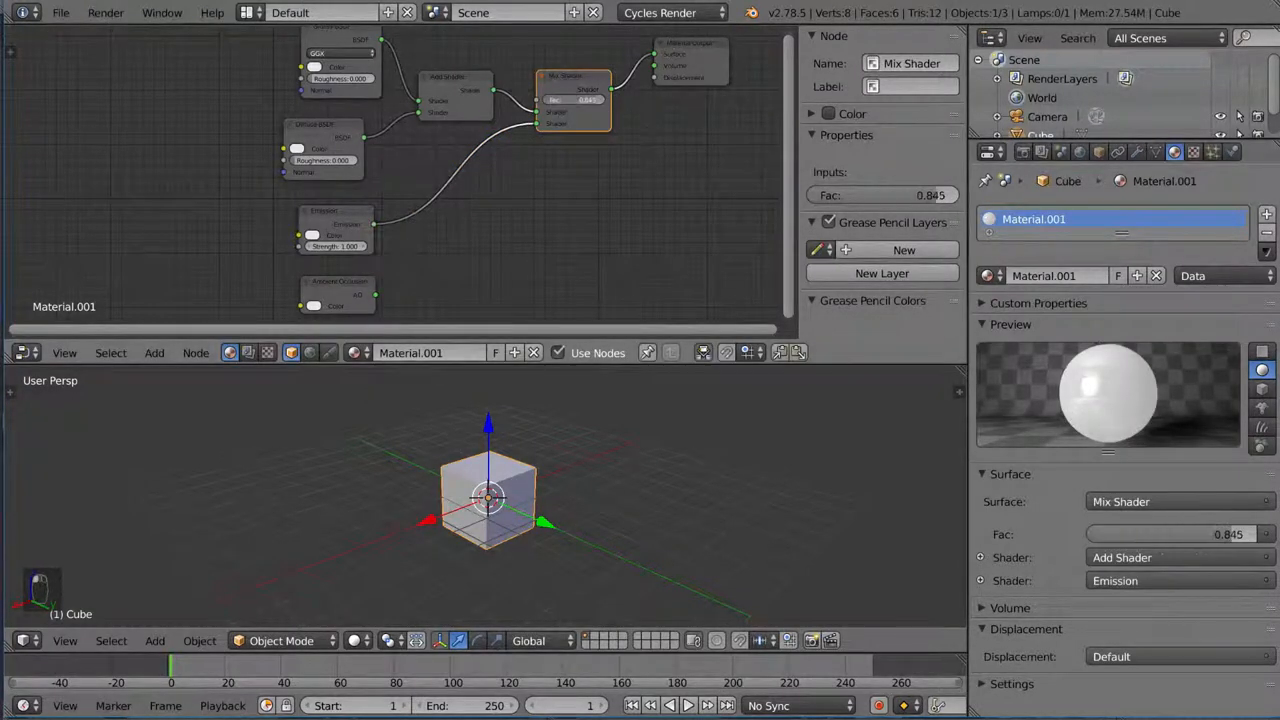
Preview the Mix Shader factor extremes, settle on 0.500, and duplicate the Mix Shader
left_click_drag(560, 100, 600, 100)
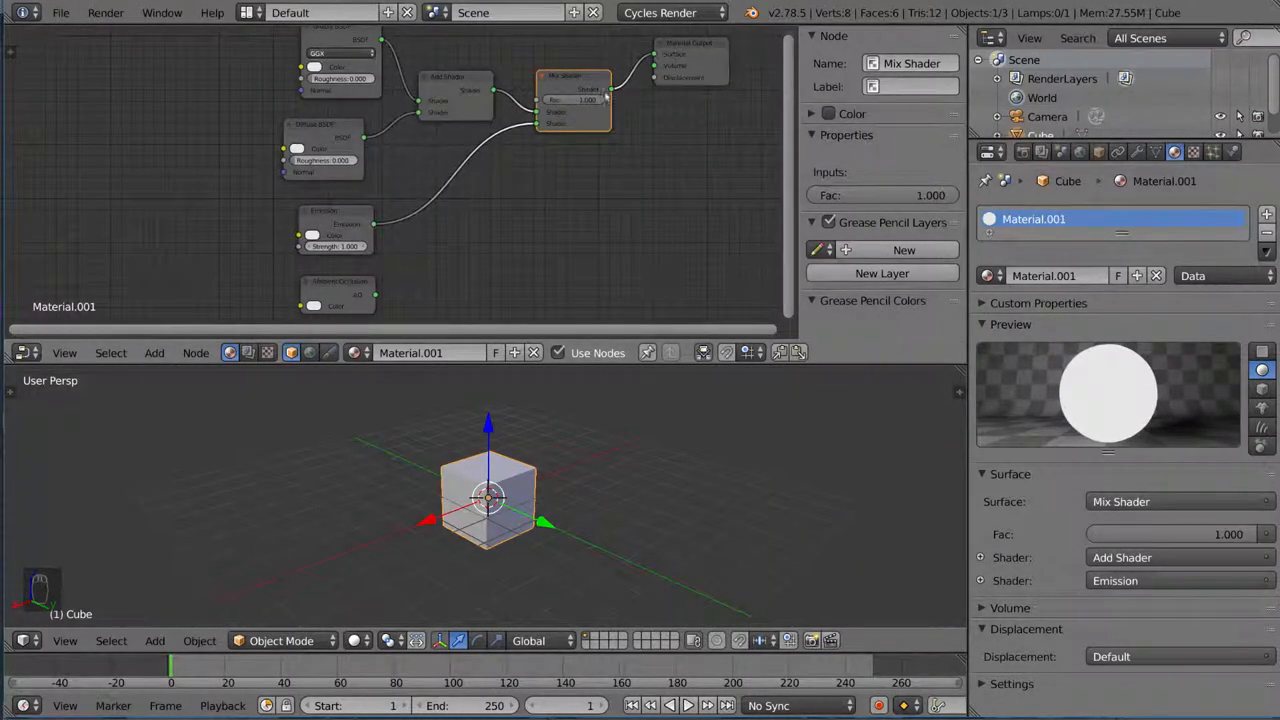
mouse_move(588, 100)
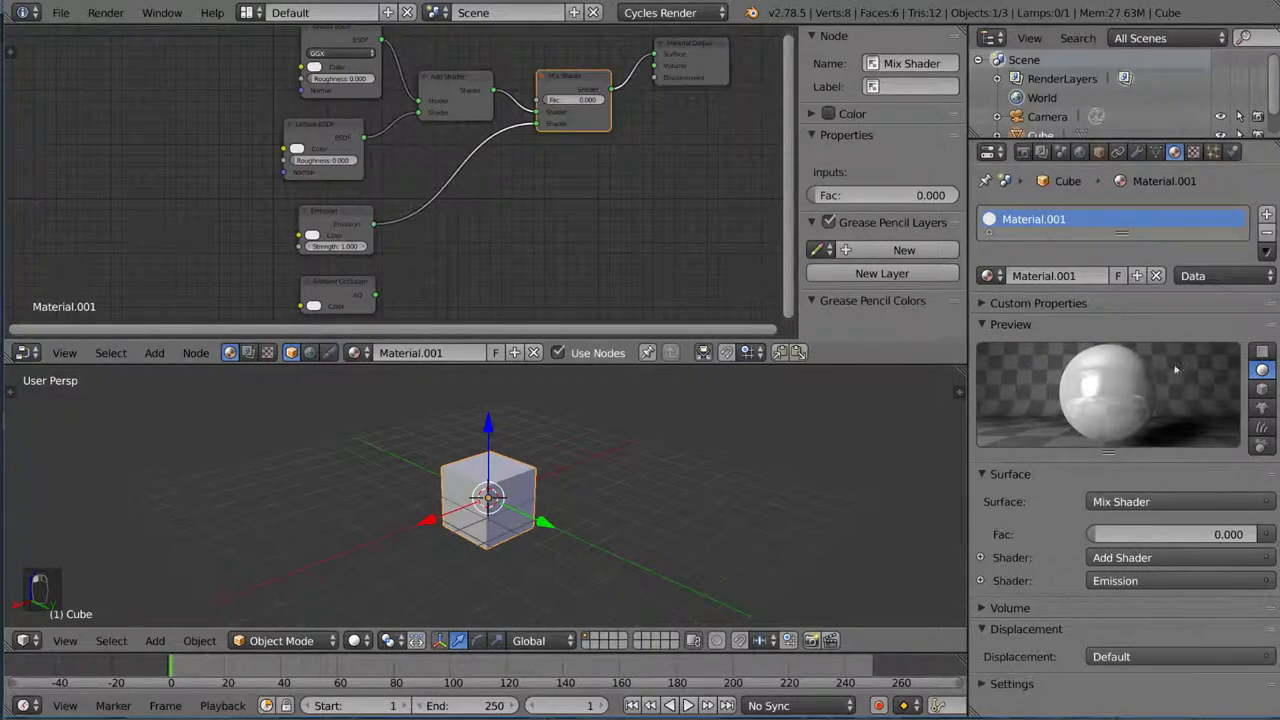
mouse_move(568, 100)
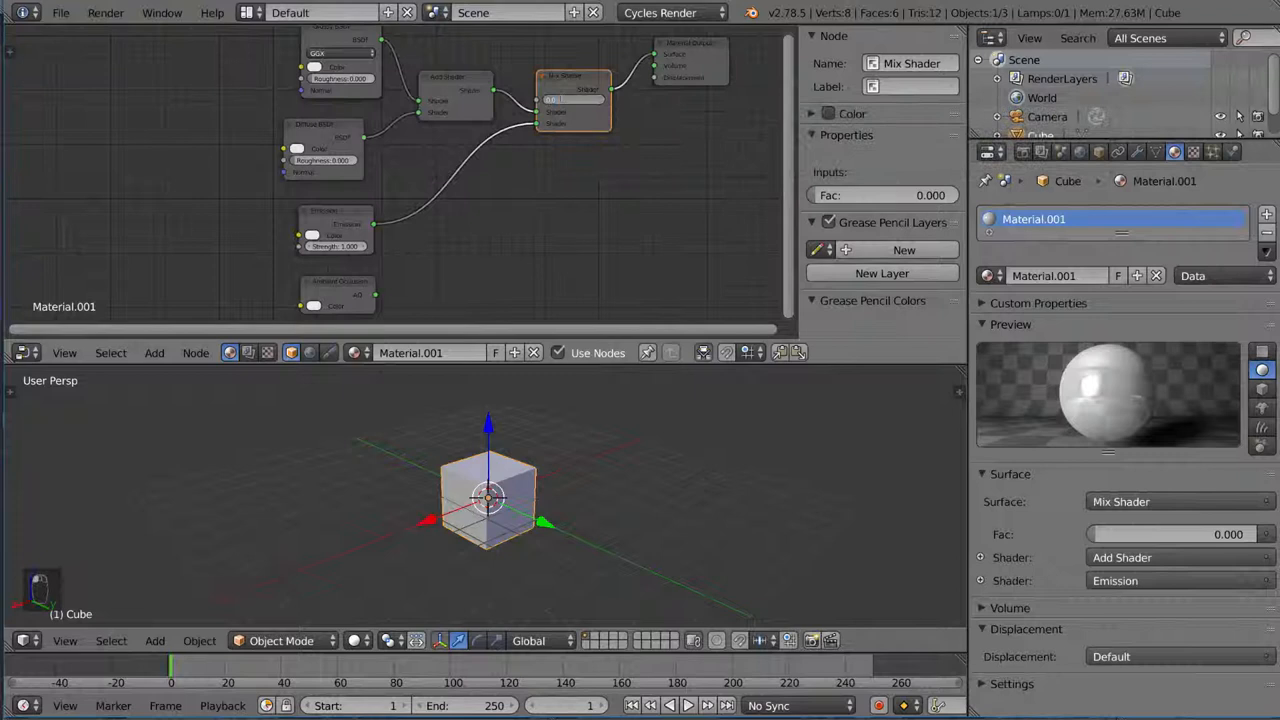
left_click_drag(1130, 534, 1200, 534)
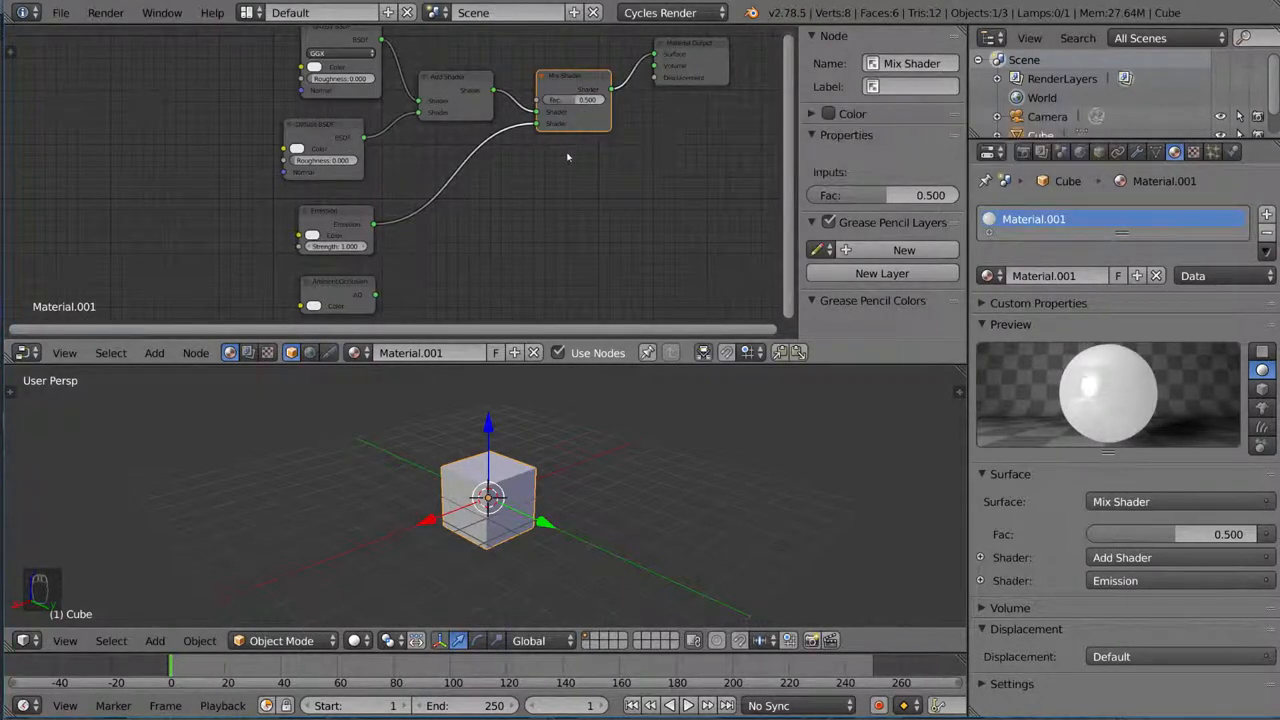
key("shift+d")
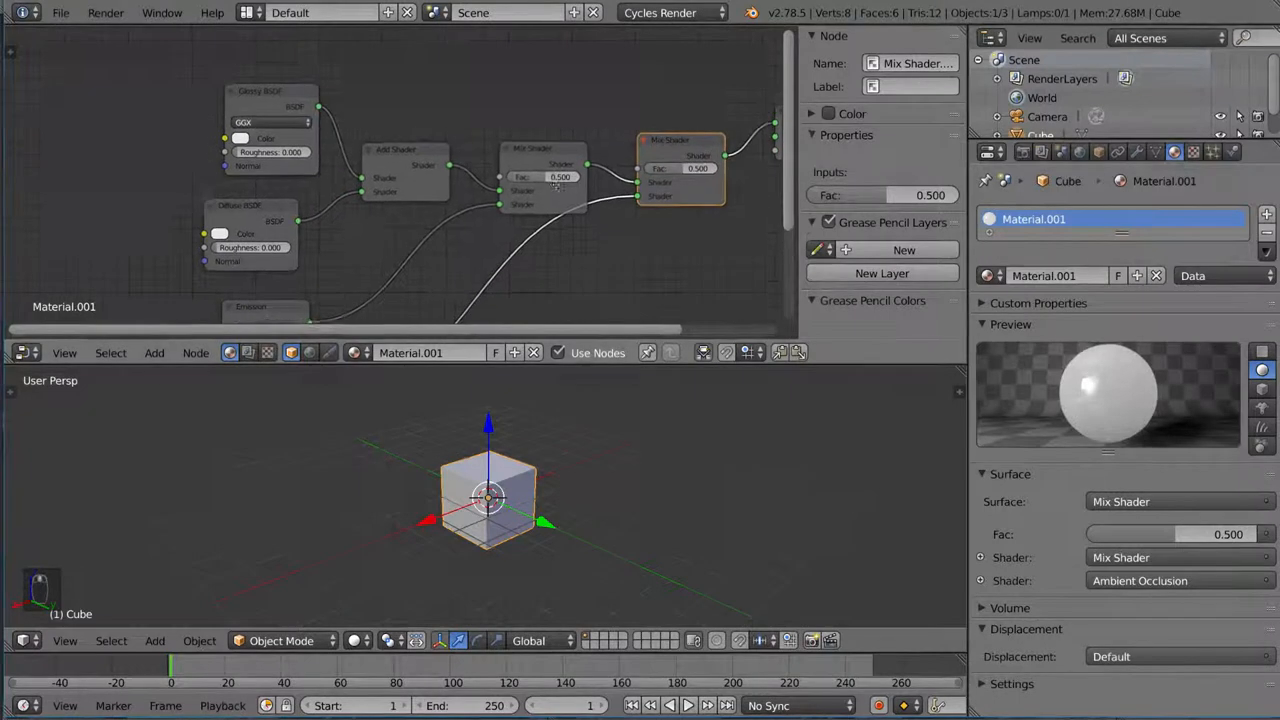
Add a Fresnel node for the Mix Shader factor and raise its IOR to 5.050
key("shift+a")
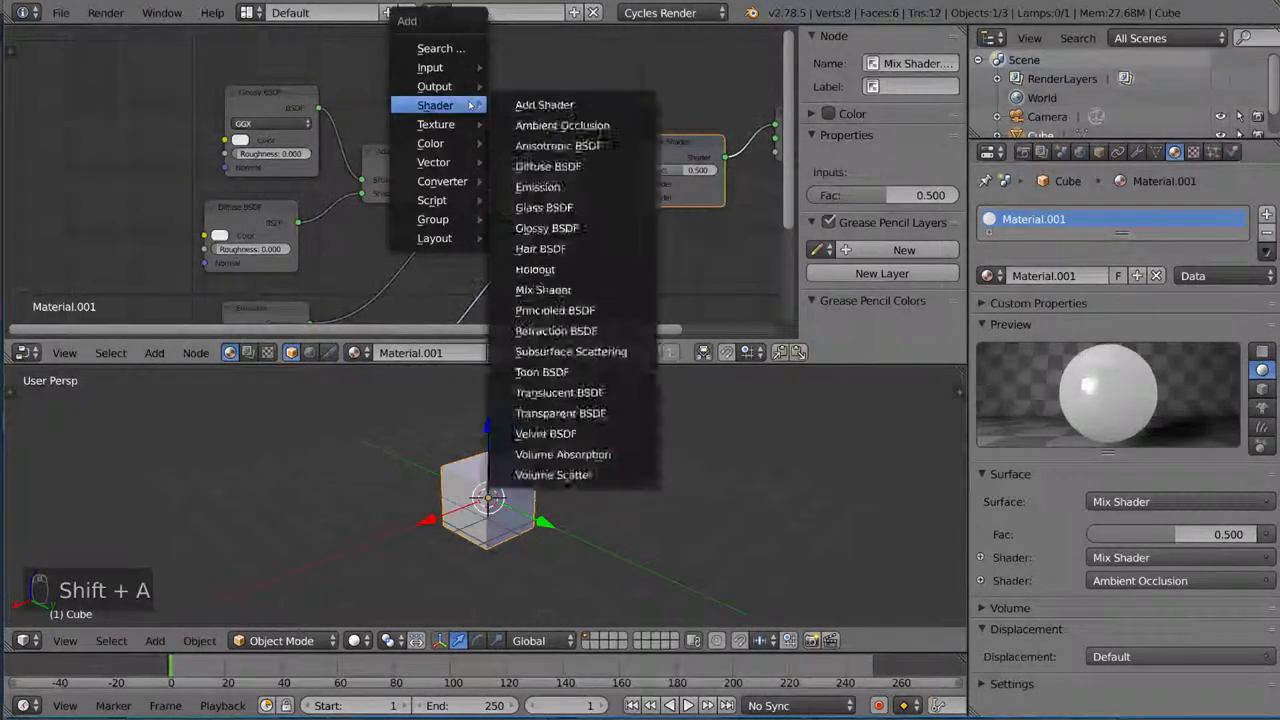
mouse_move(430, 68)
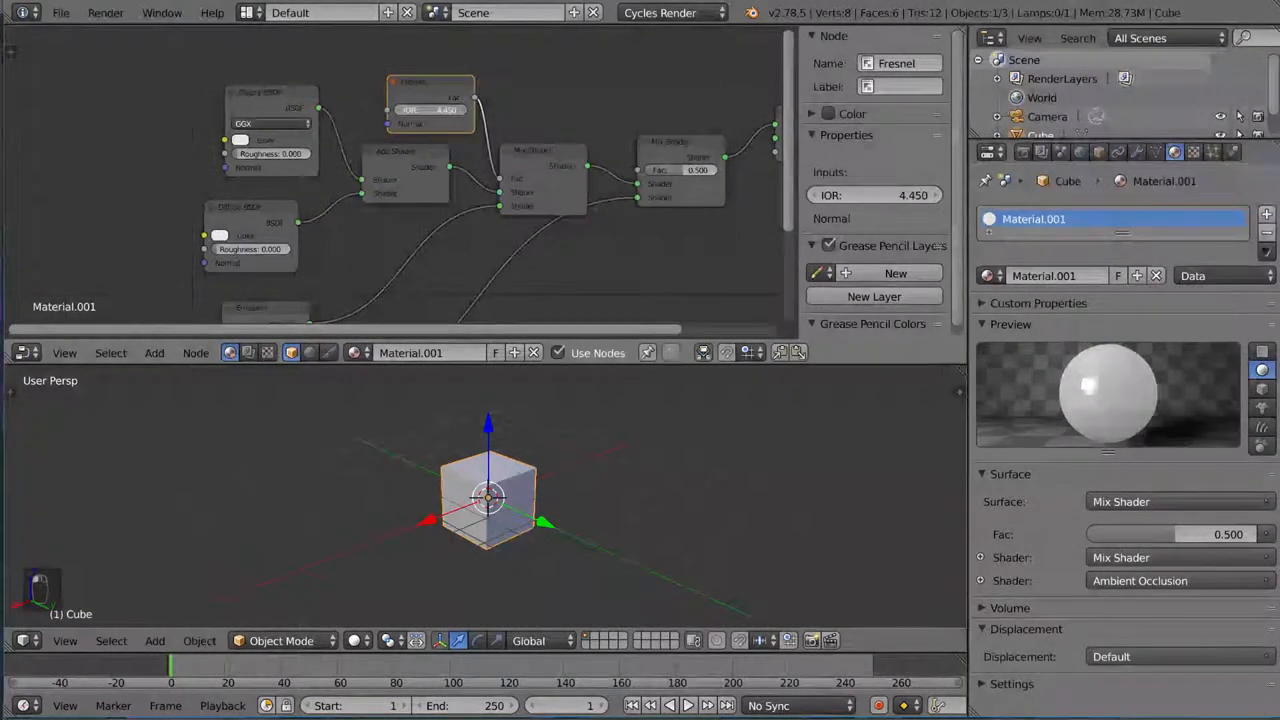
left_click_drag(430, 110, 460, 110)
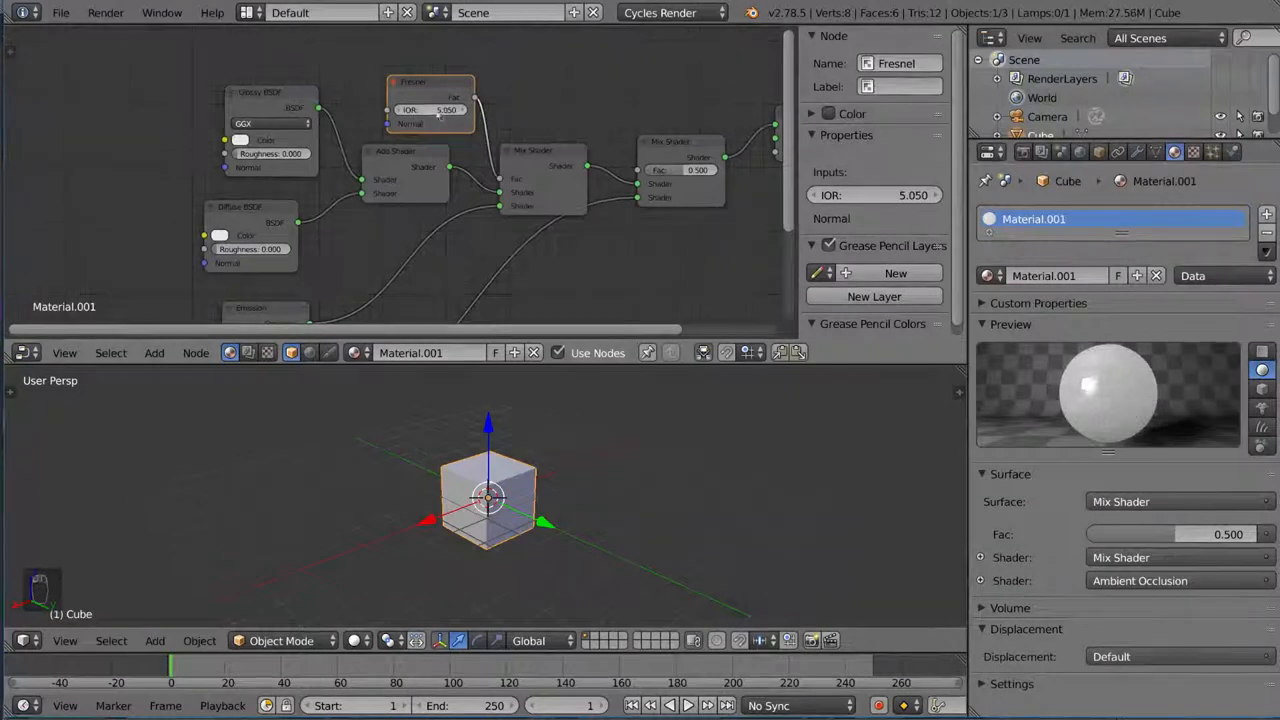